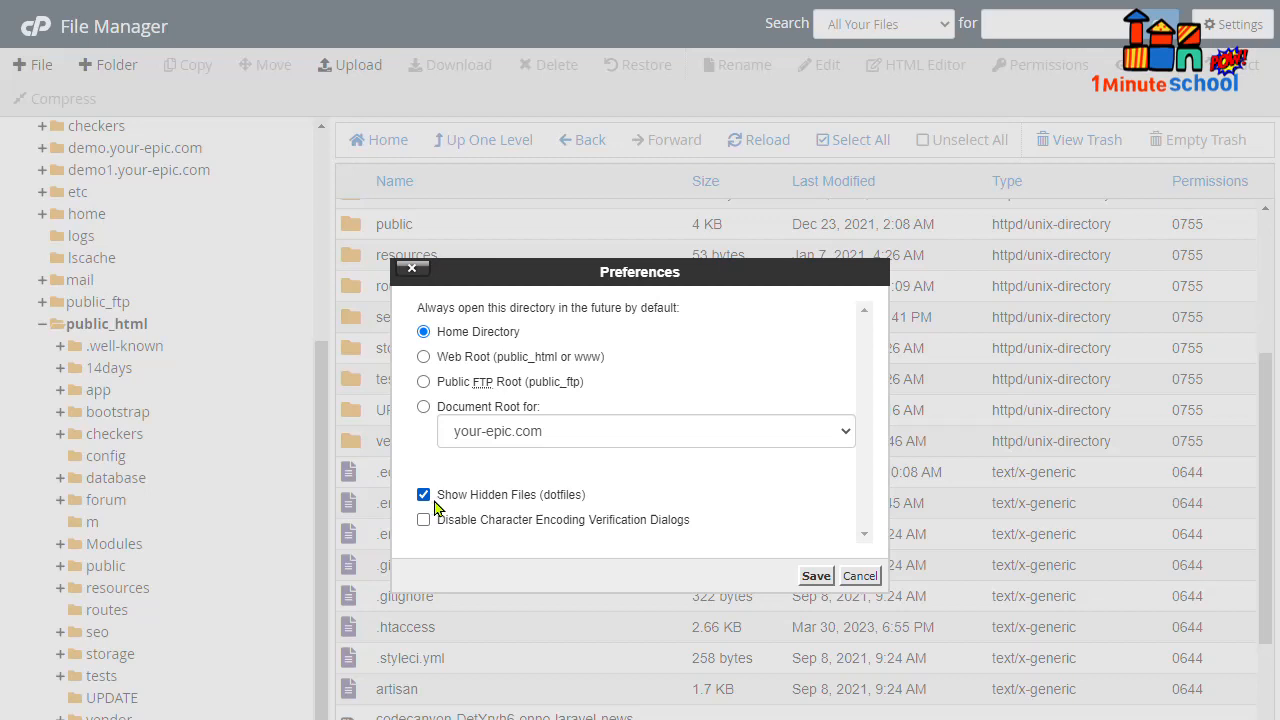
mouse_move(570, 512)
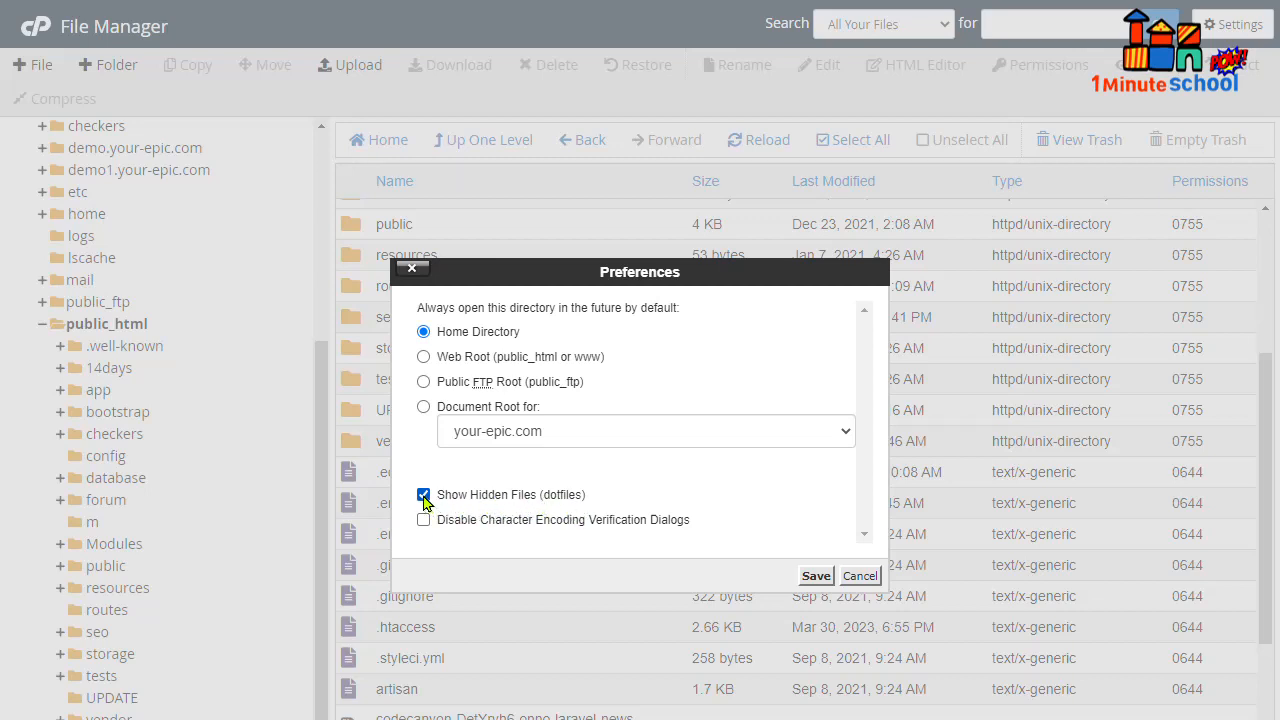
Cancel the Preferences dialog and scroll the public_html listing, which still shows no dotfiles
click(815, 575)
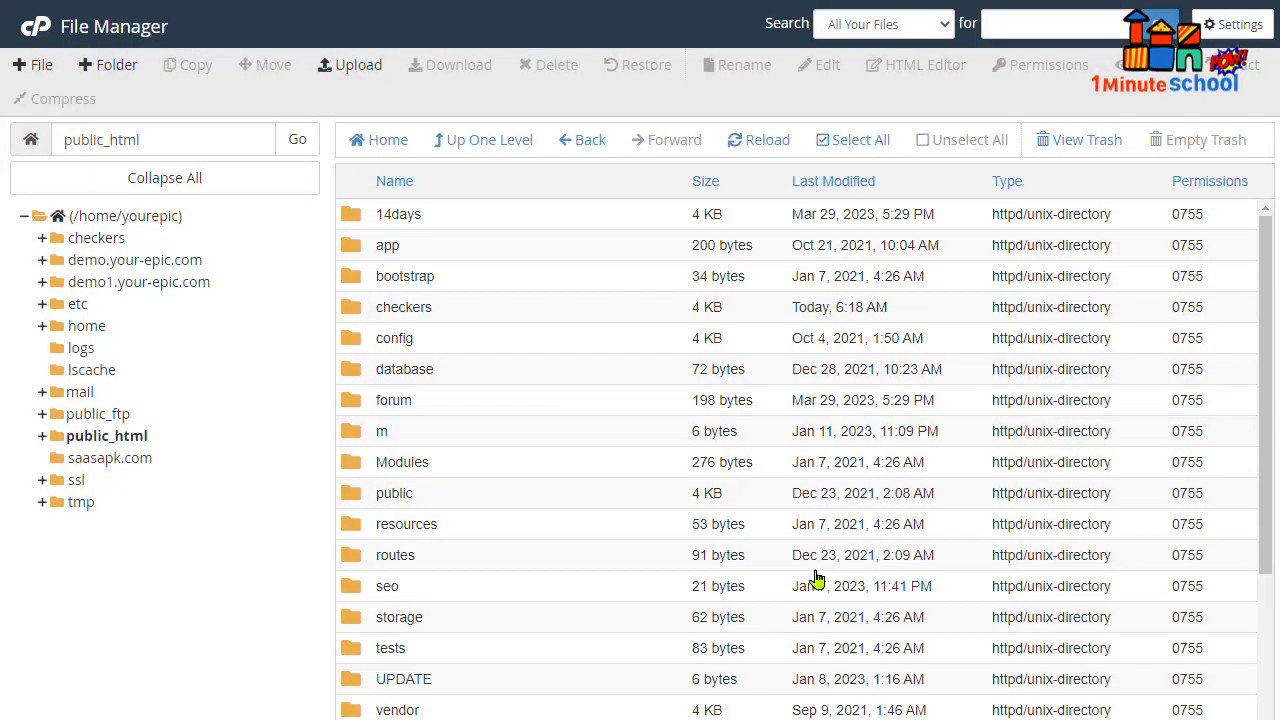
mouse_move(710, 567)
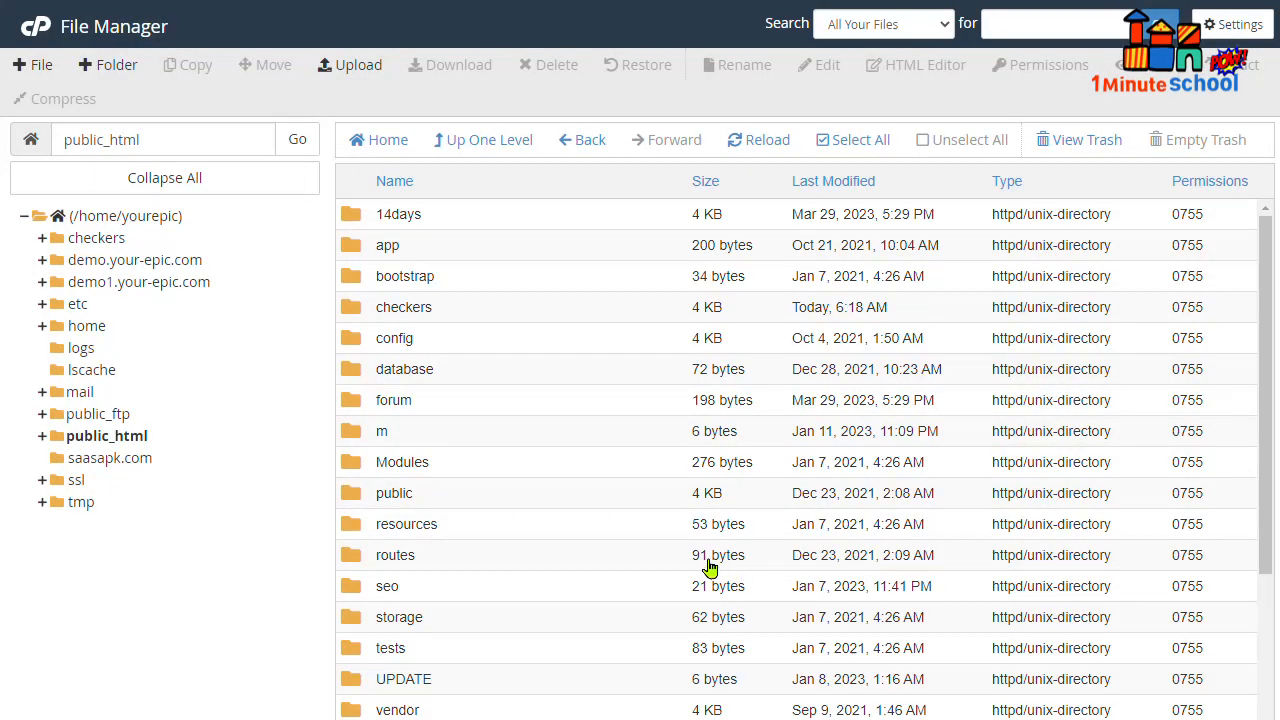
scroll(down, 3)
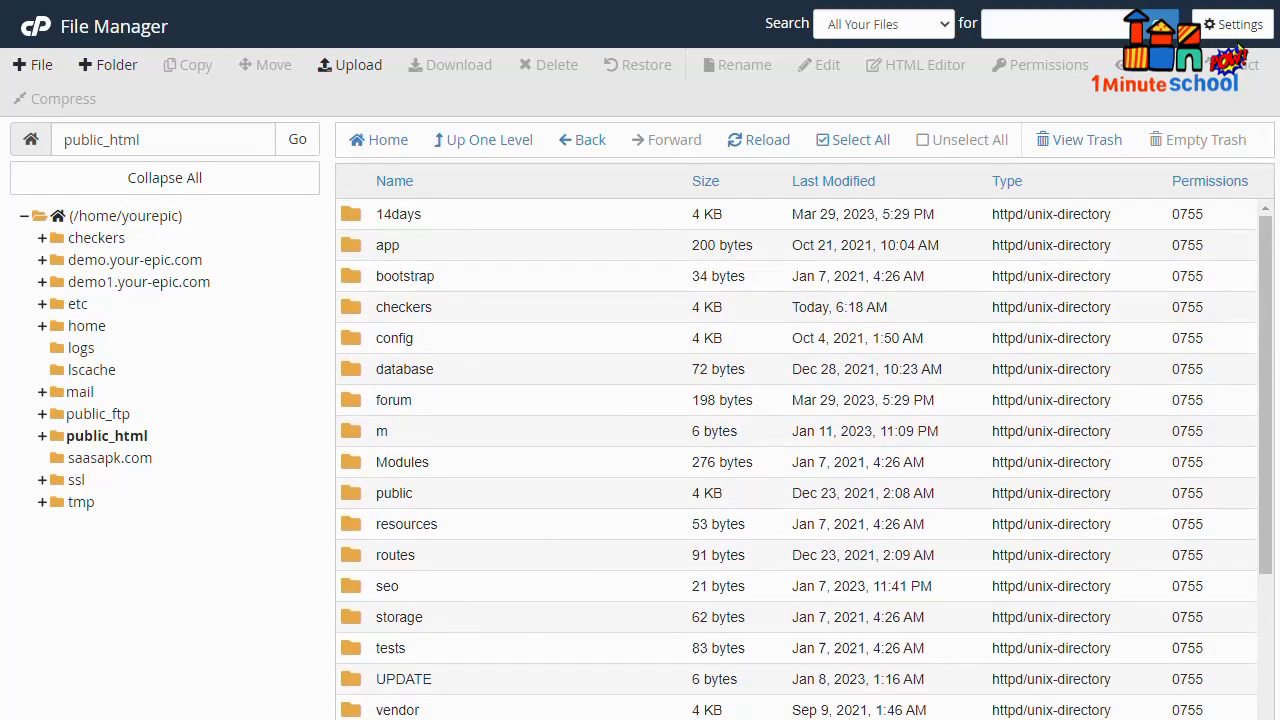
Enable 'Show Hidden Files (dotfiles)' in Settings and save, revealing .well-known and .cpanel
click(1238, 24)
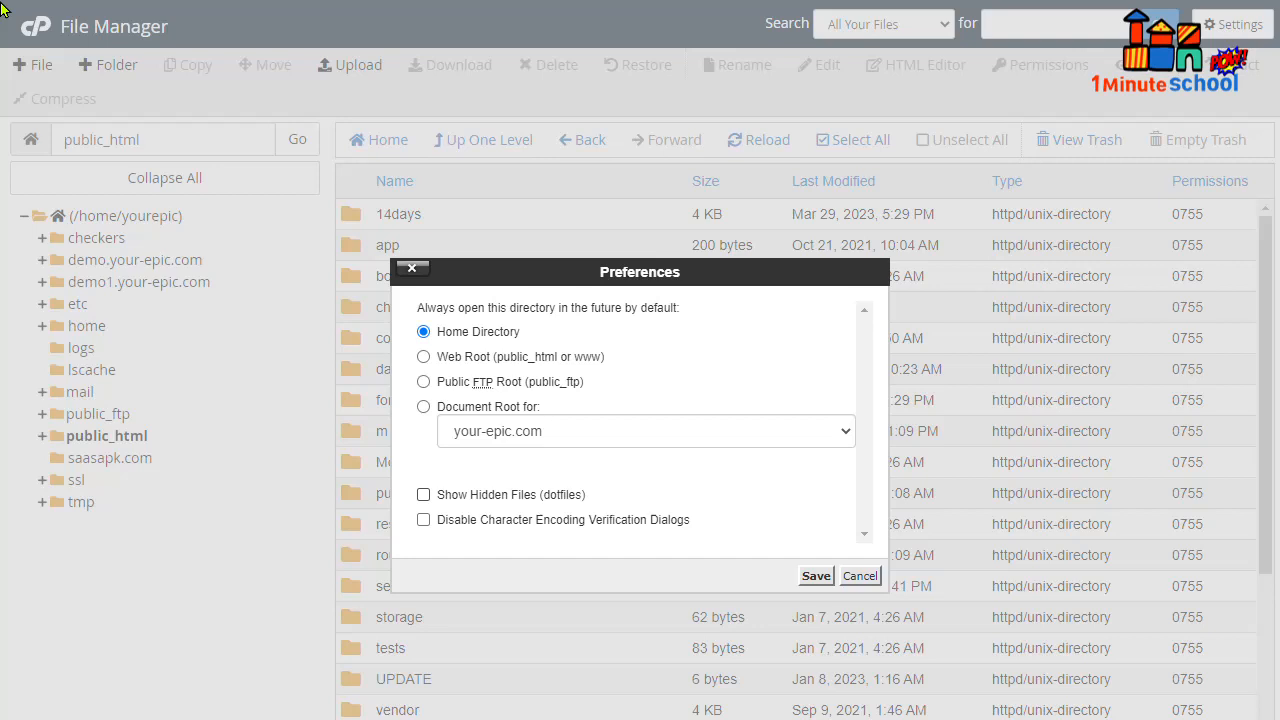
mouse_move(1240, 24)
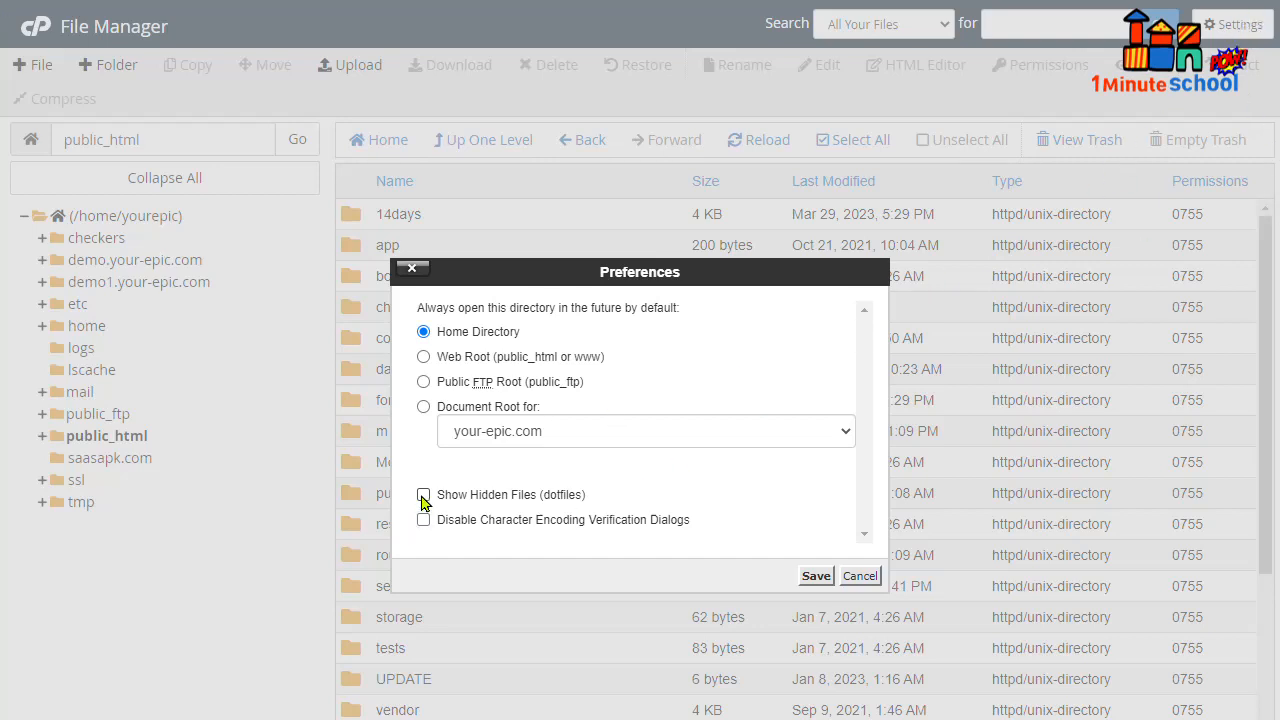
click(423, 494)
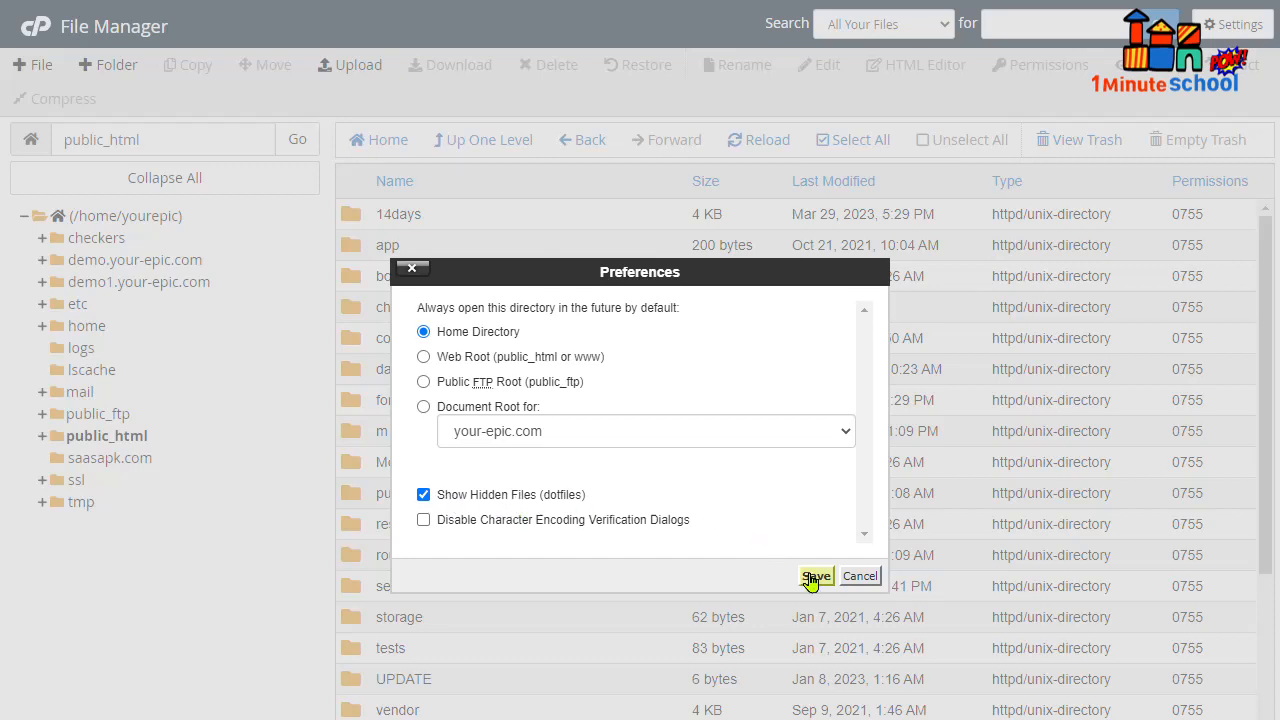
click(816, 576)
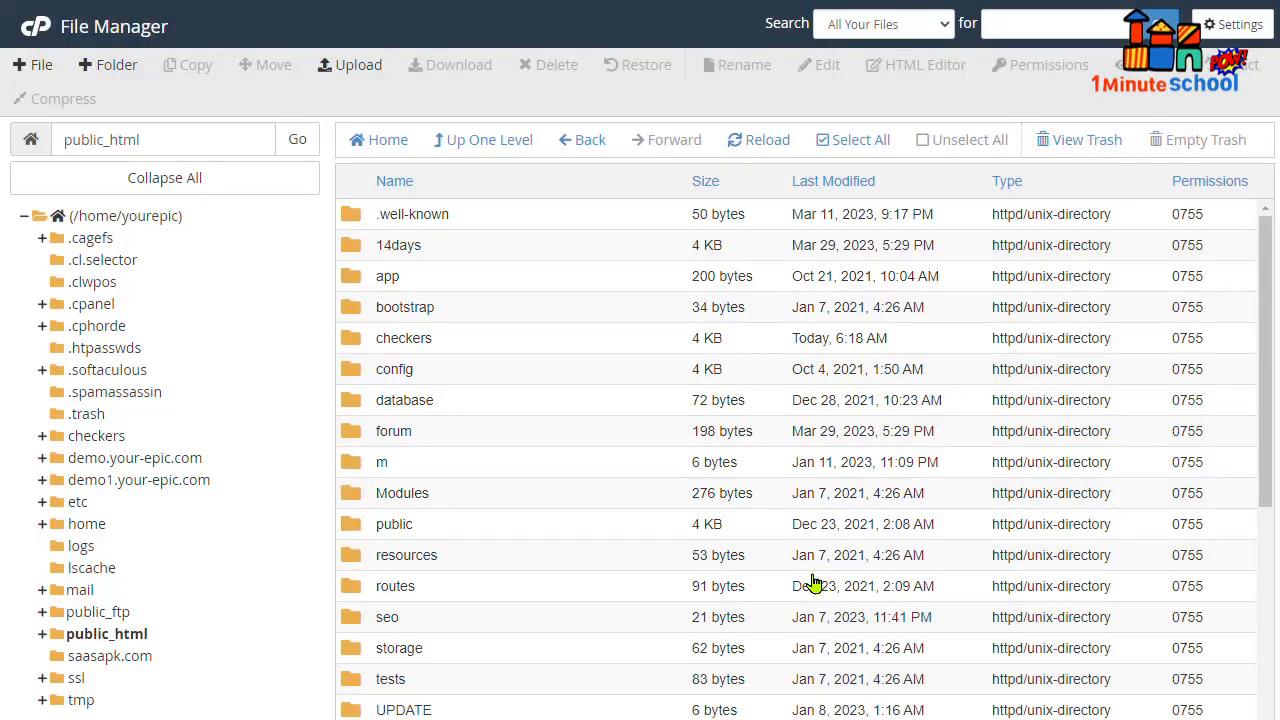